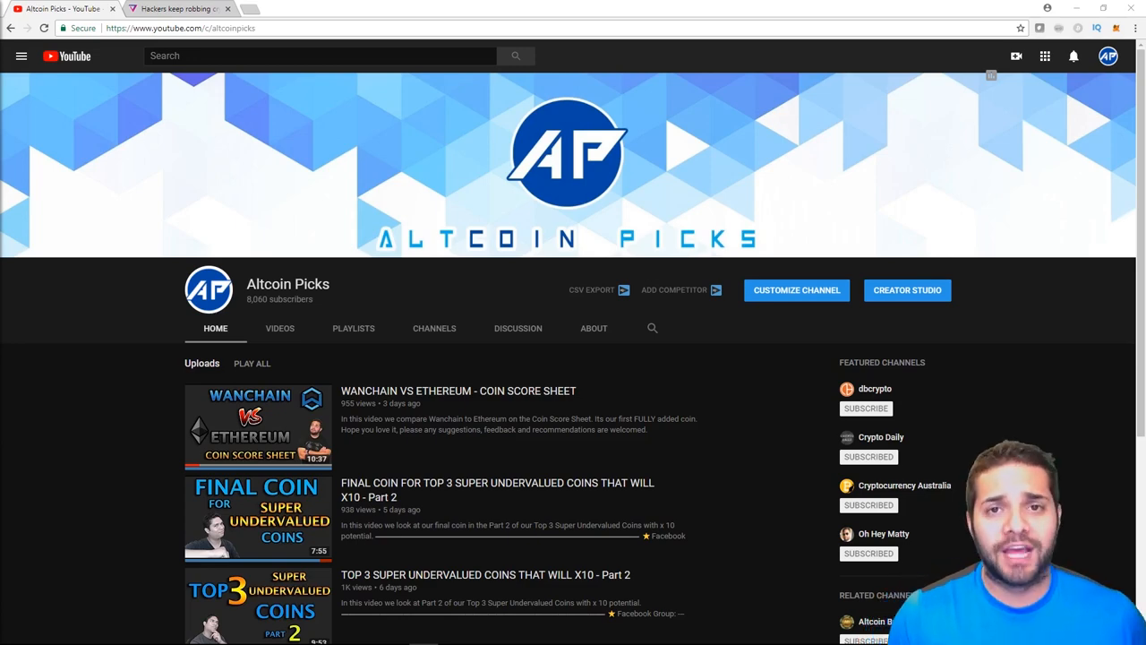
Step: Bring up the Verge article on hackers robbing crypto YouTubers and read down to the portfolio snapshot
click(177, 8)
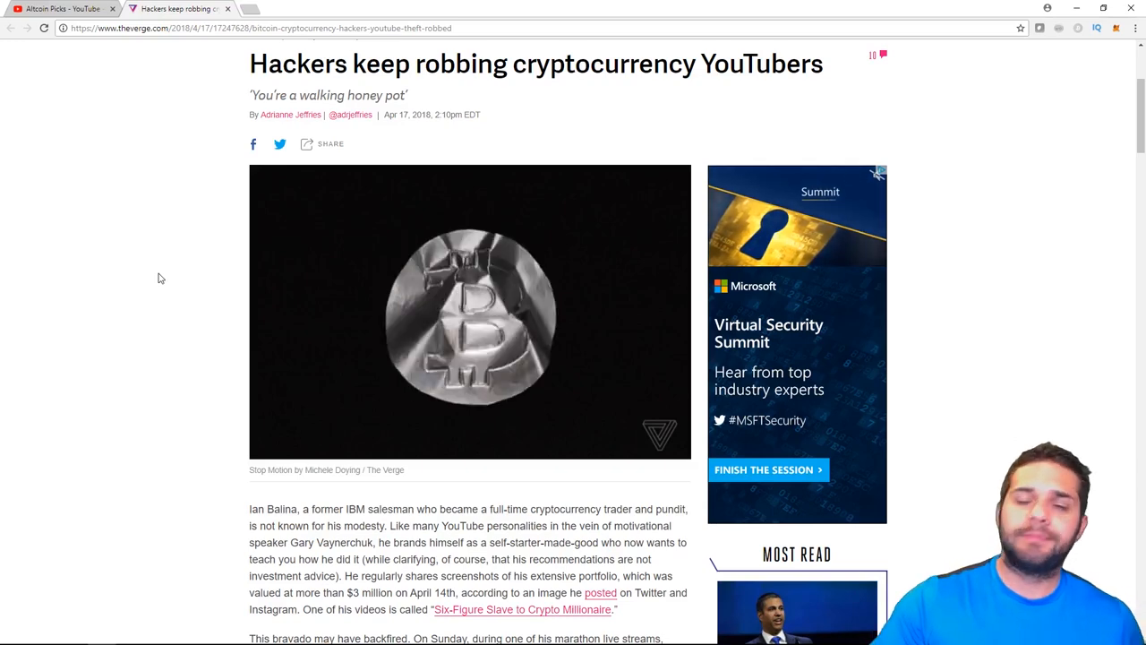
mouse_move(14, 415)
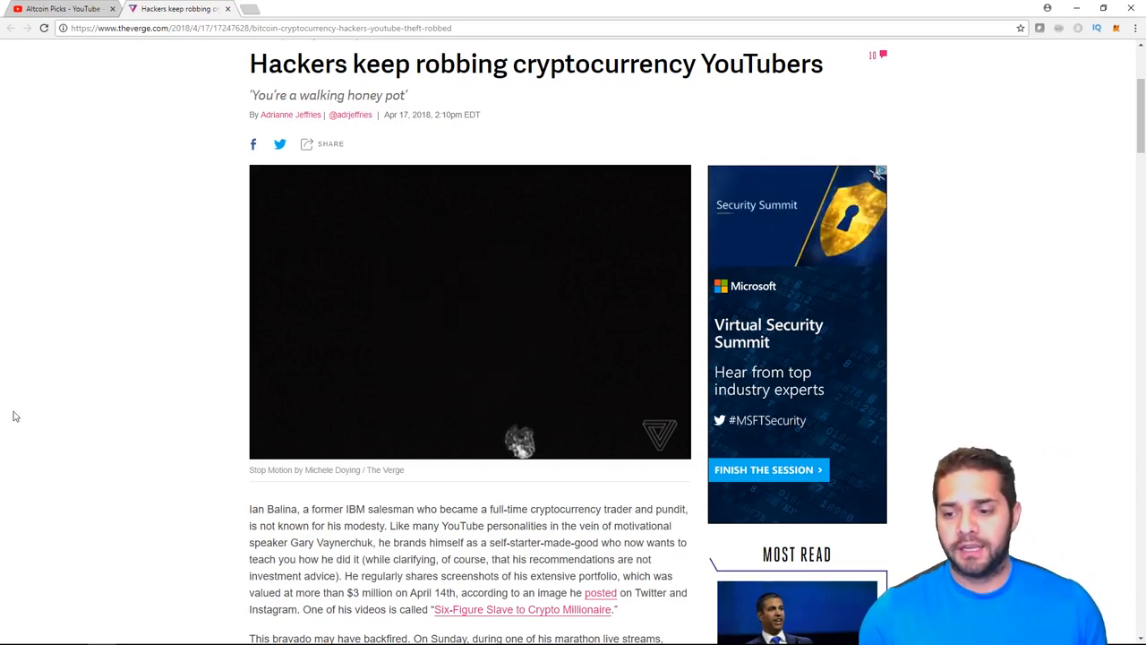
scroll(down, 3)
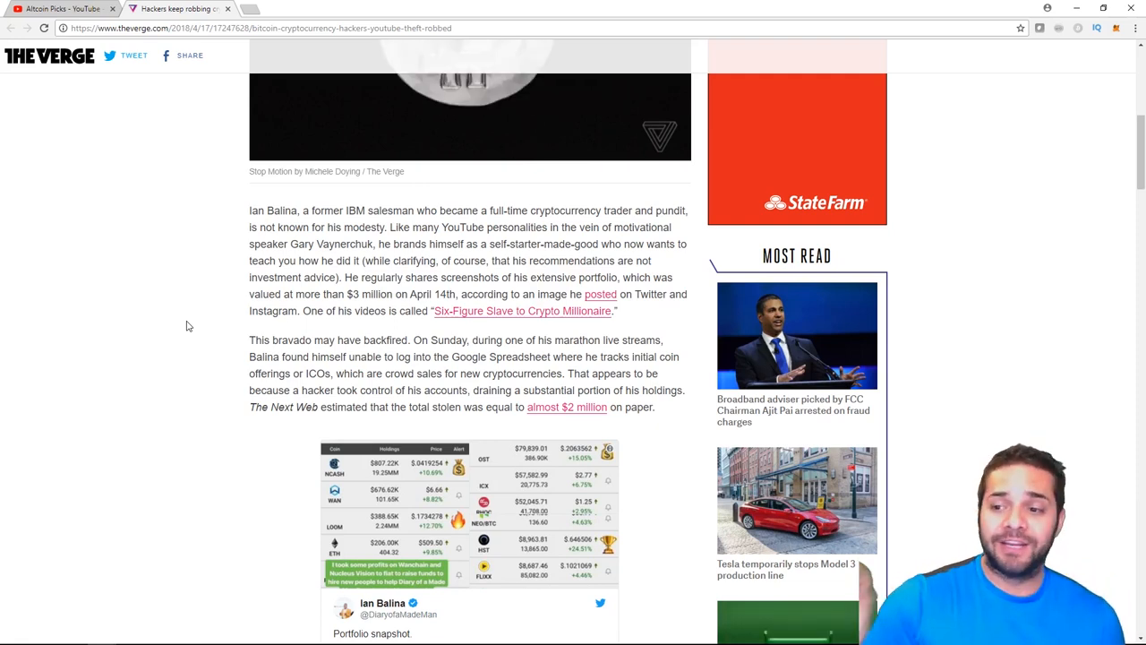
scroll(down, 3)
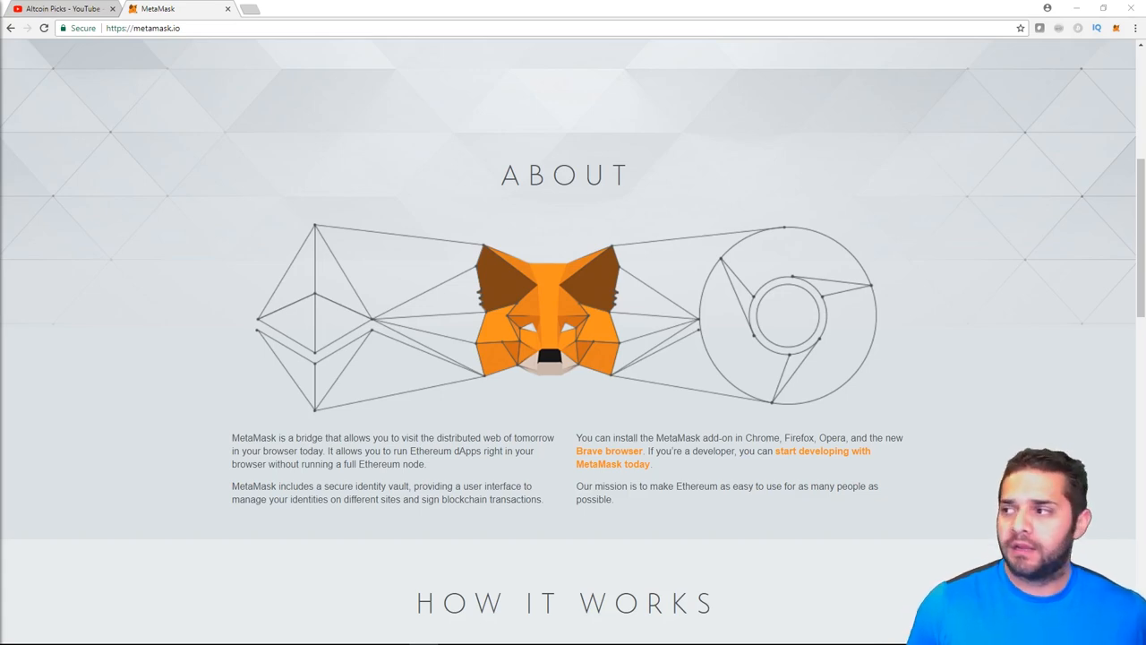
mouse_move(1116, 28)
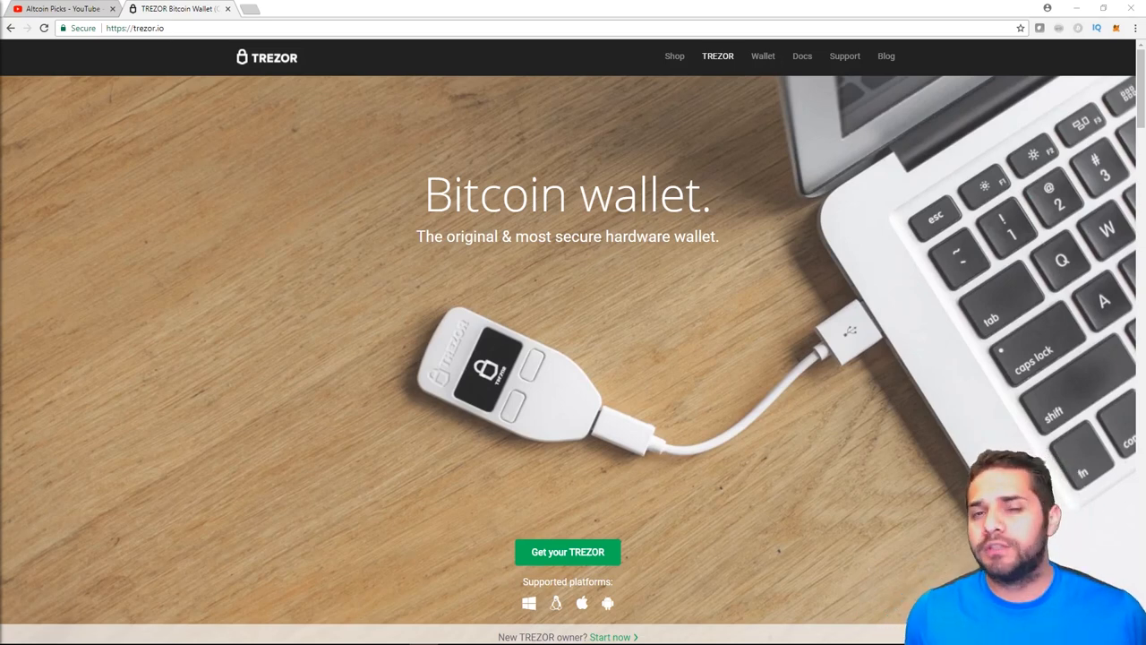
Step: Return from the Trezor site to the Altcoin Picks YouTube channel page
click(57, 7)
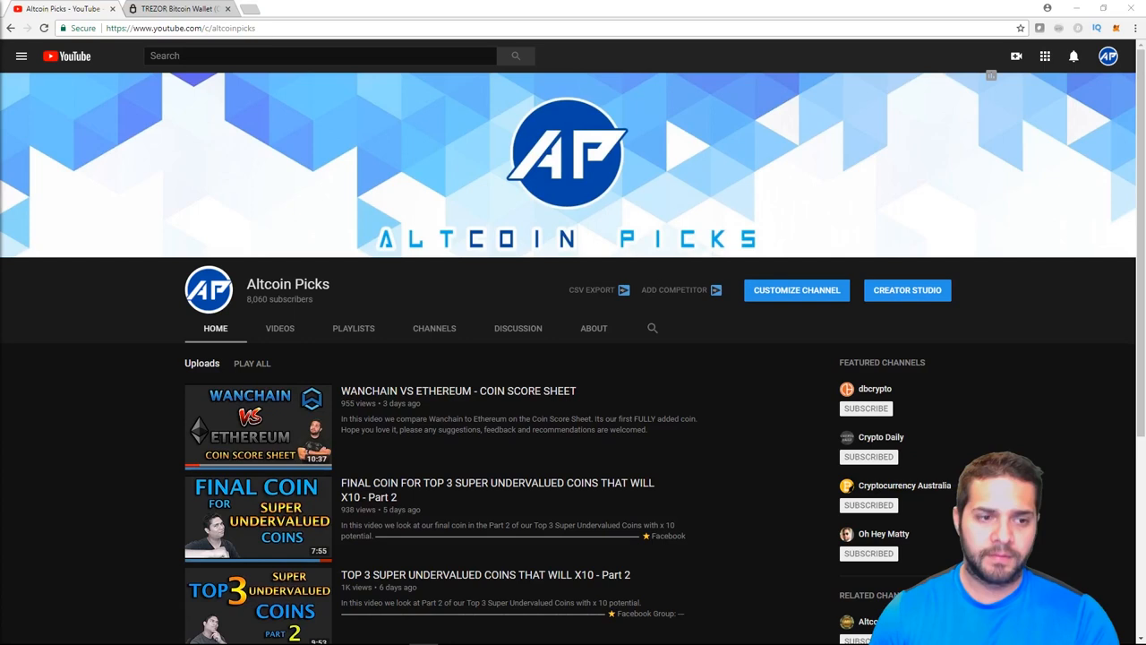